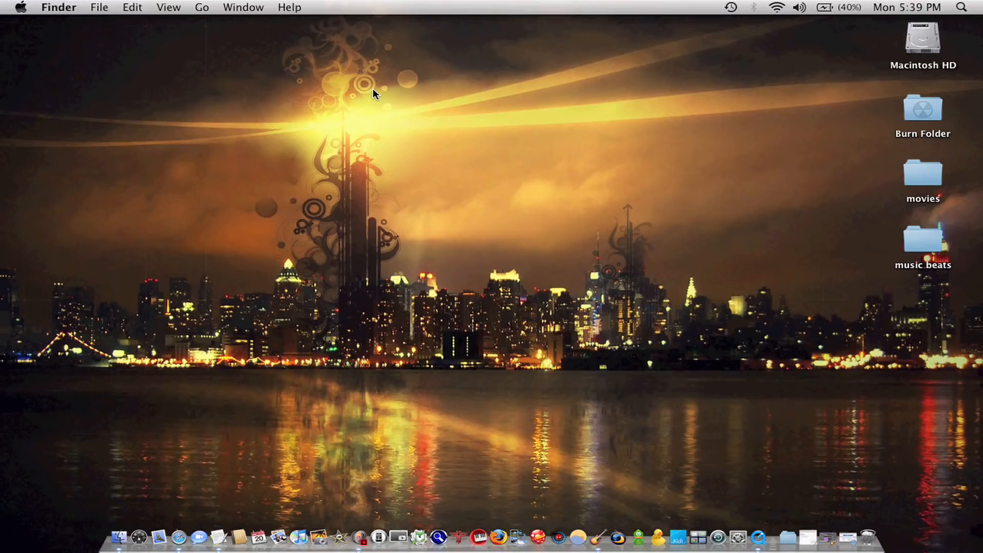
mouse_move(116, 452)
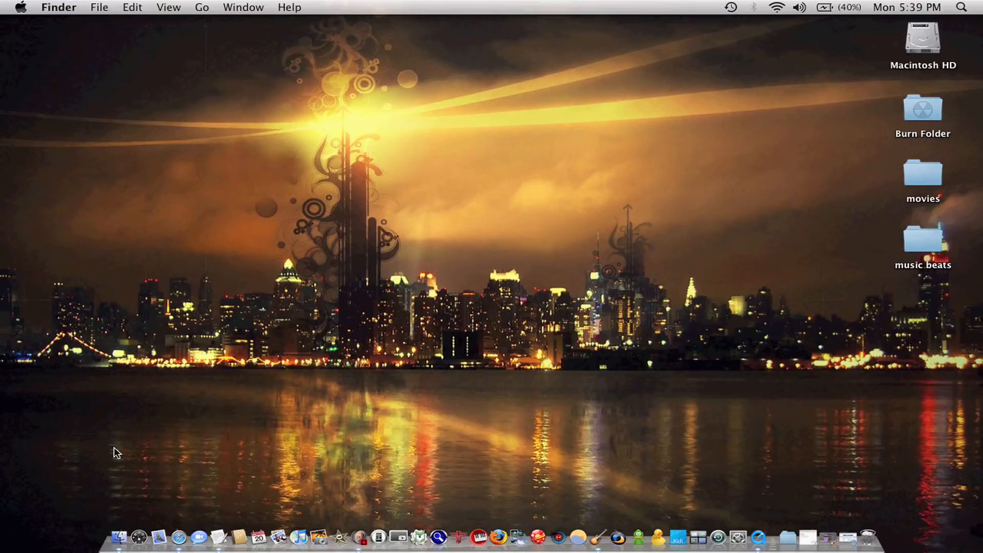
mouse_move(199, 379)
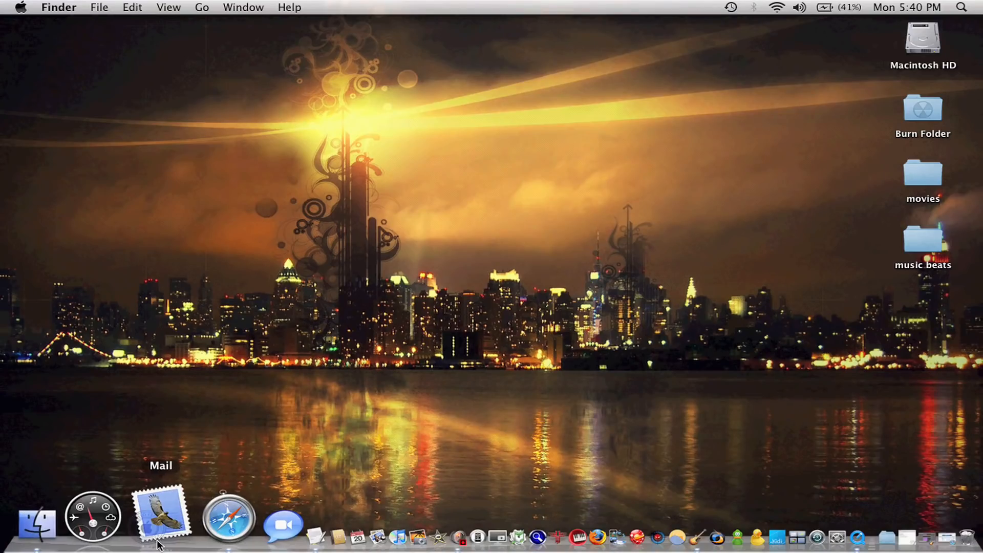
click(161, 514)
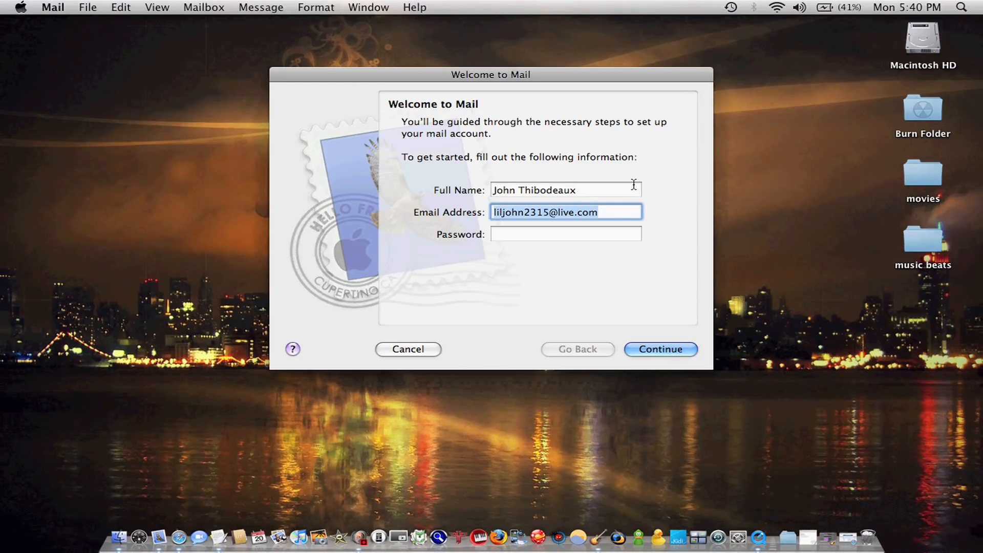
mouse_move(195, 240)
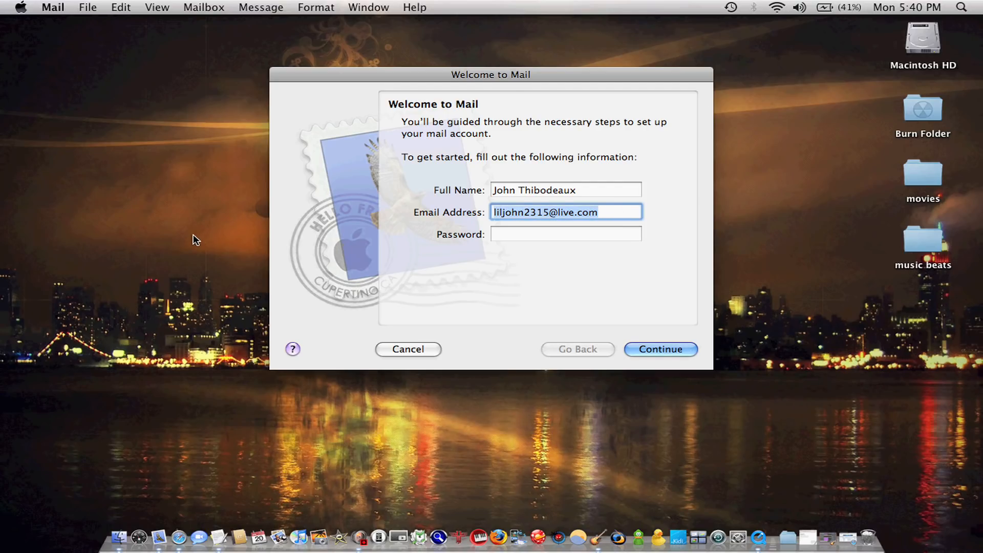
key(Delete)
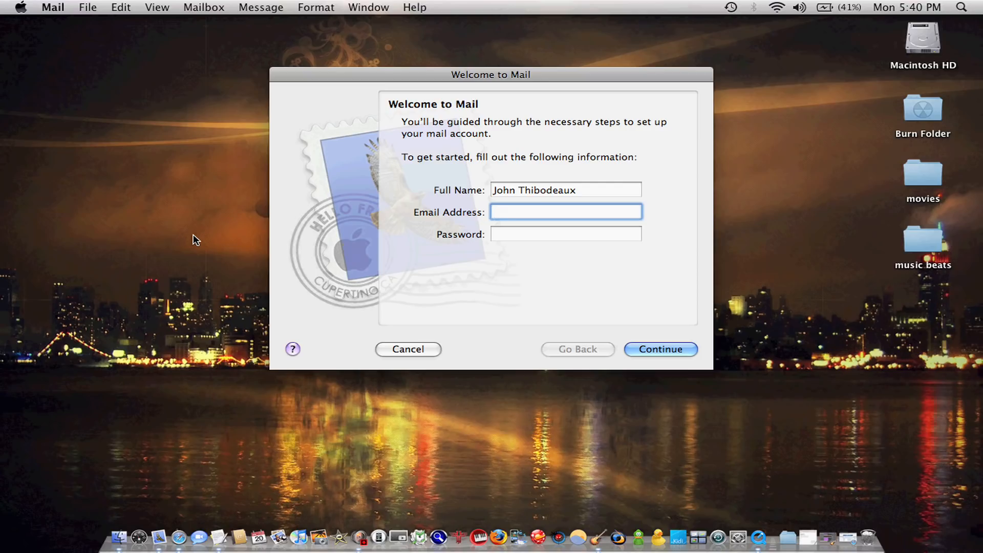
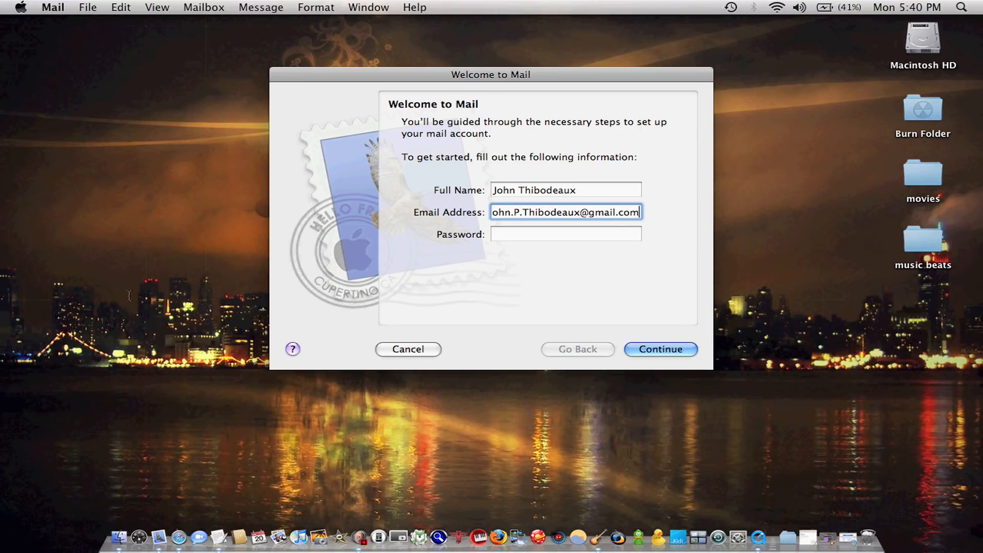
text(••)
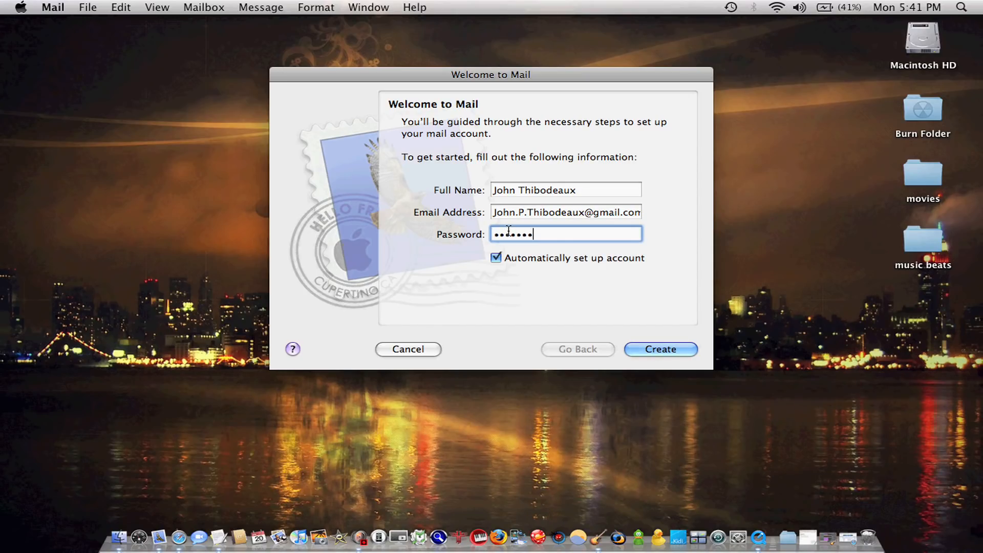
Create the Gmail account with automatic setup and wait for the mailbox window to appear
click(659, 350)
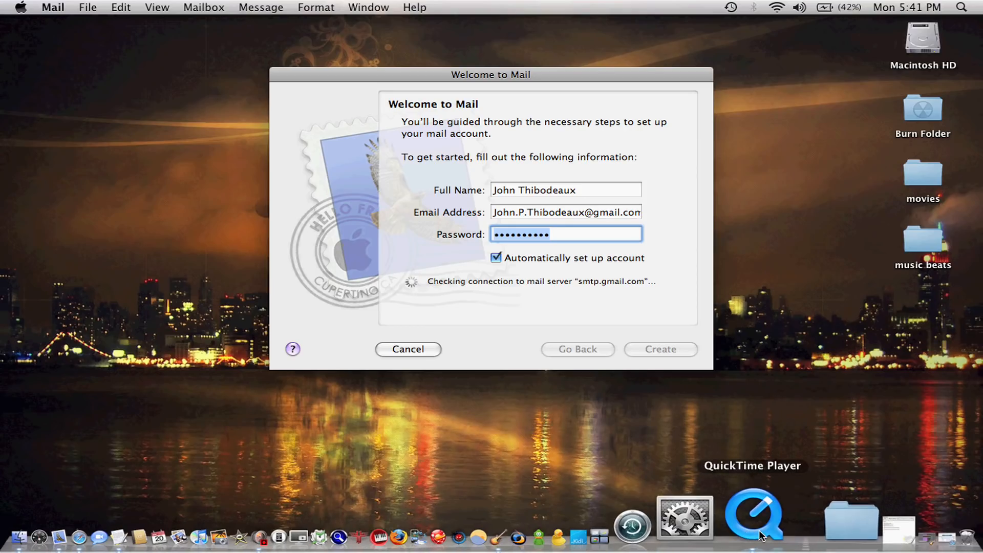
right_click(754, 514)
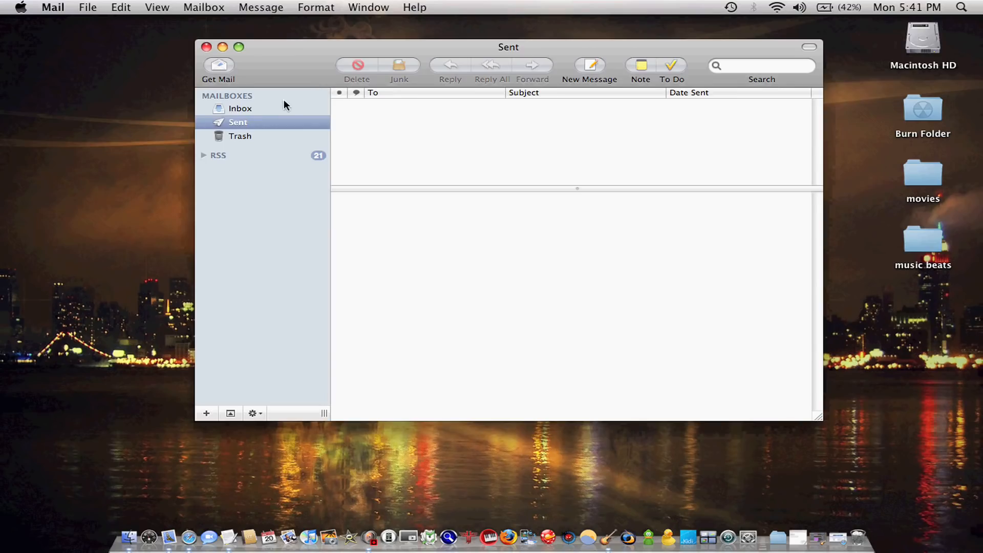
Browse the Inbox and Sent mailboxes, ending back in the Inbox
click(240, 109)
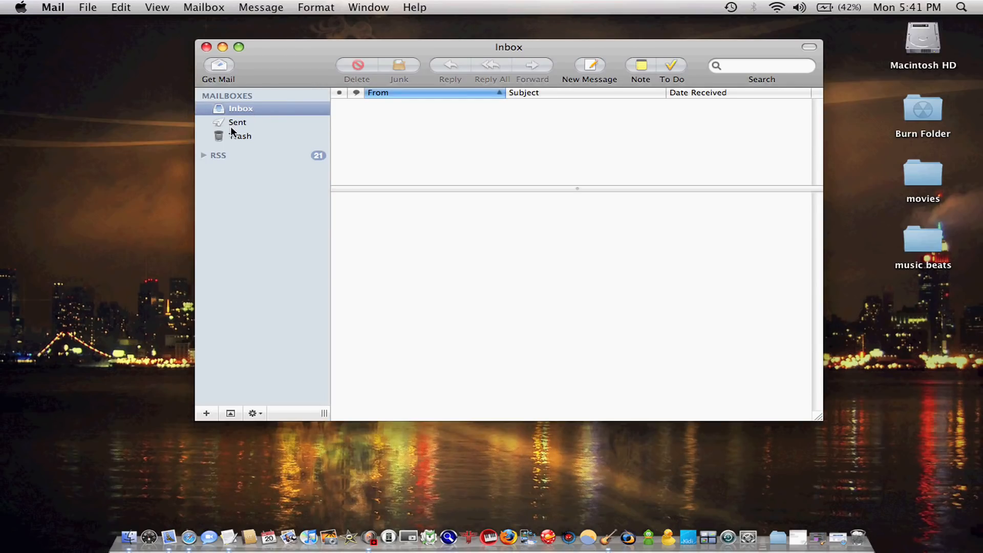
click(237, 122)
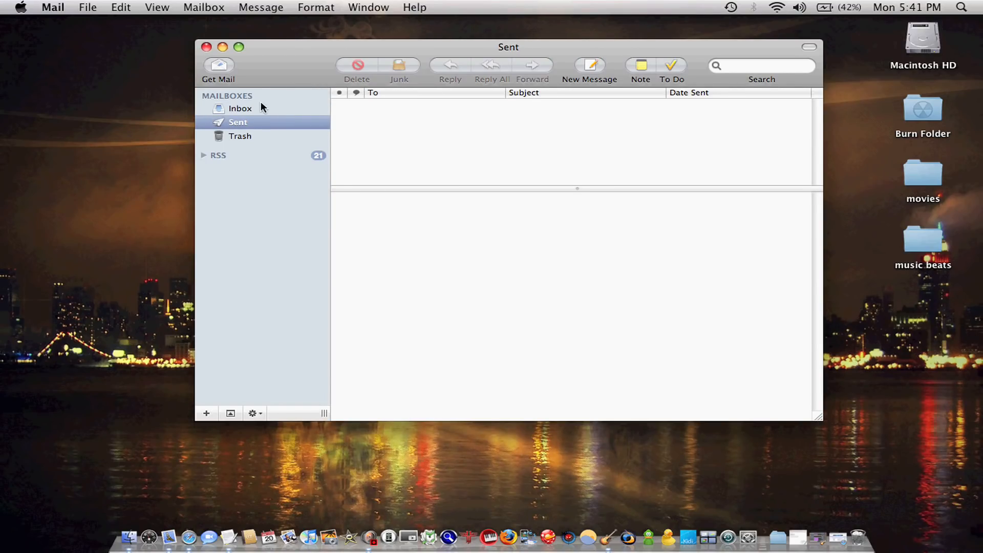
click(240, 108)
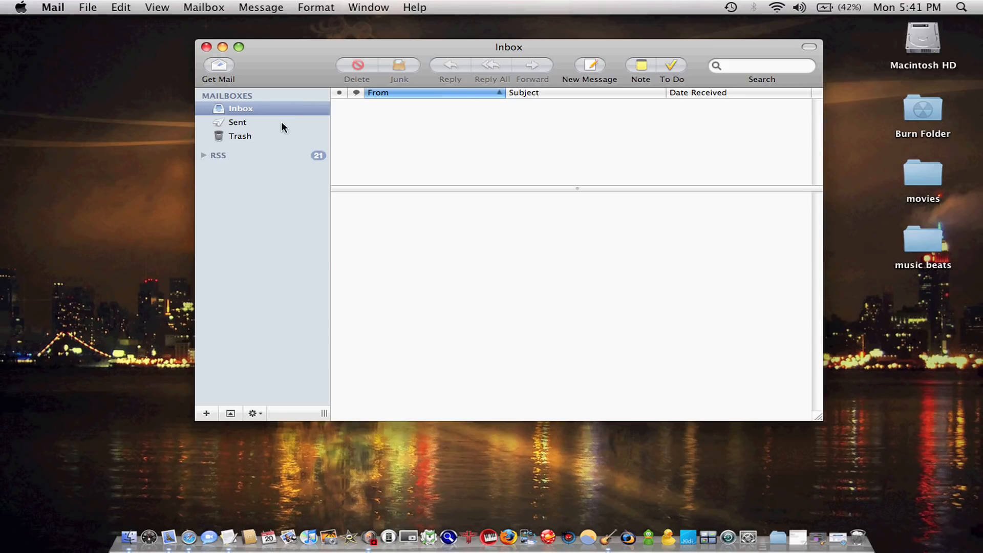
click(588, 69)
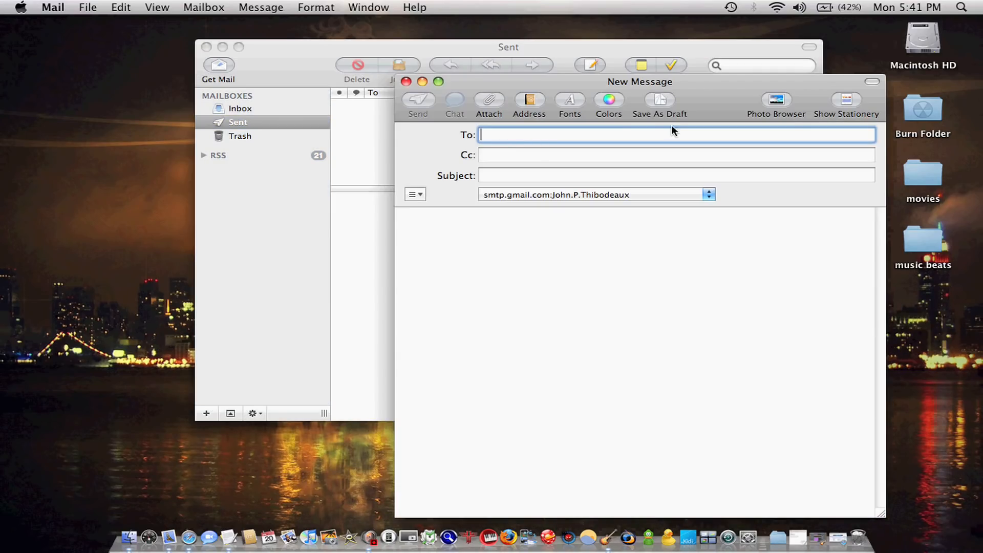
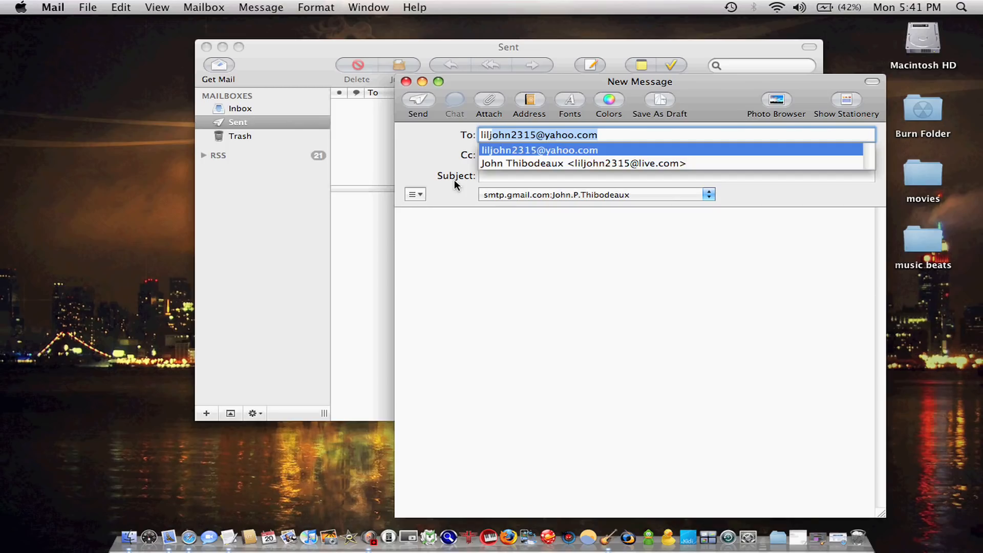
click(539, 149)
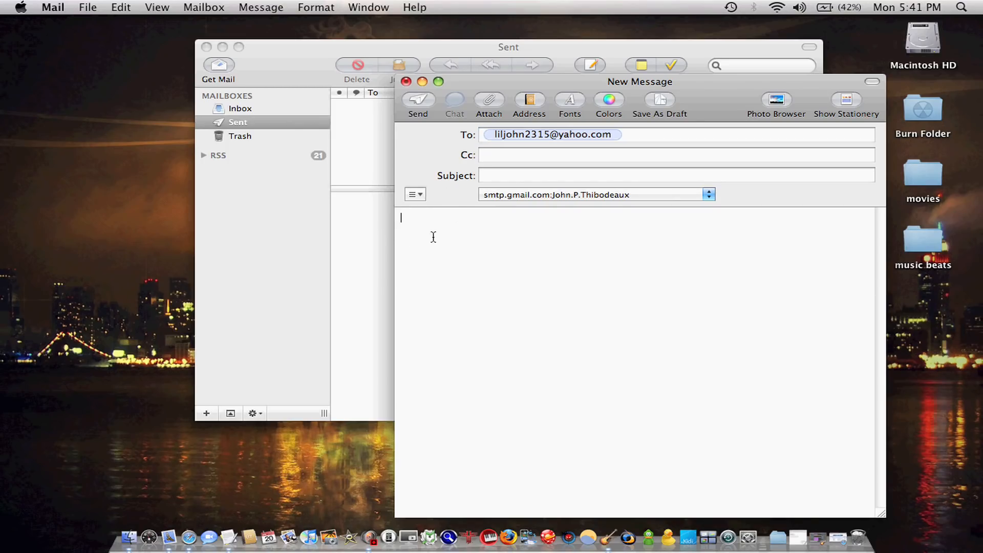
mouse_move(443, 262)
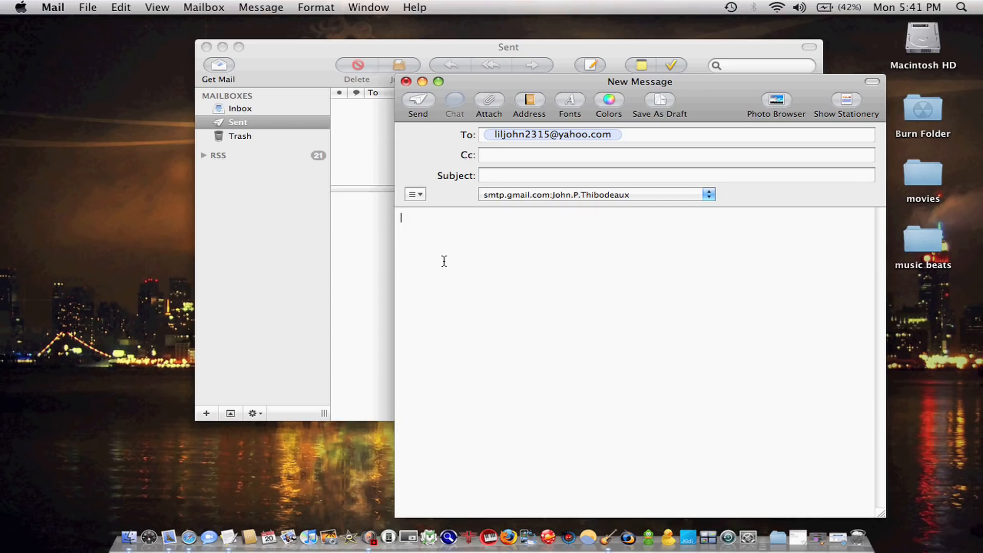
text(5:41)
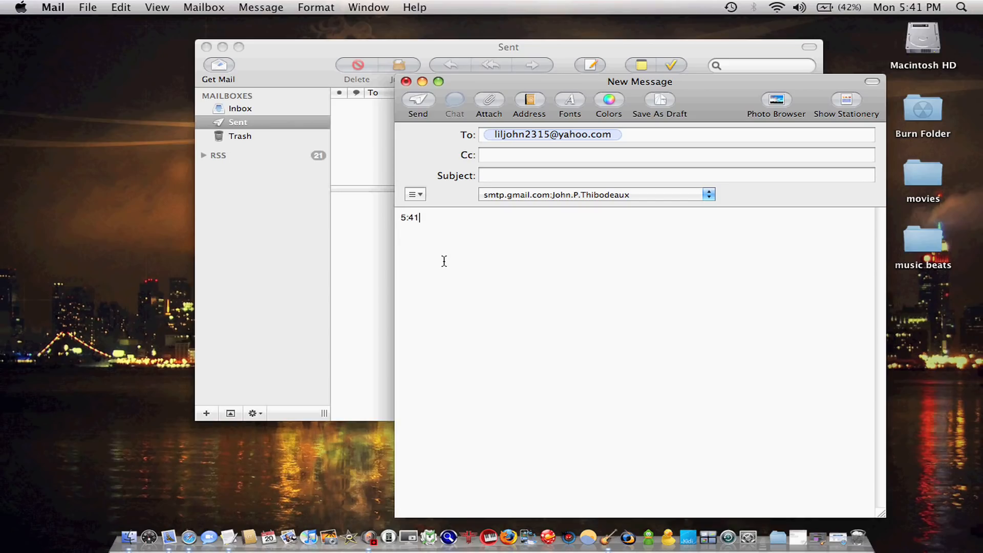
text(pm haha)
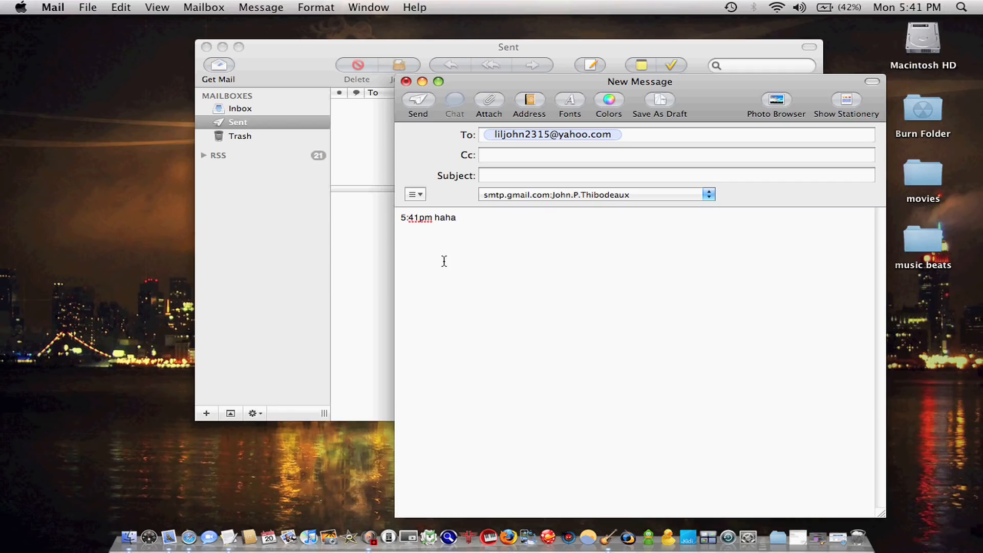
mouse_move(375, 111)
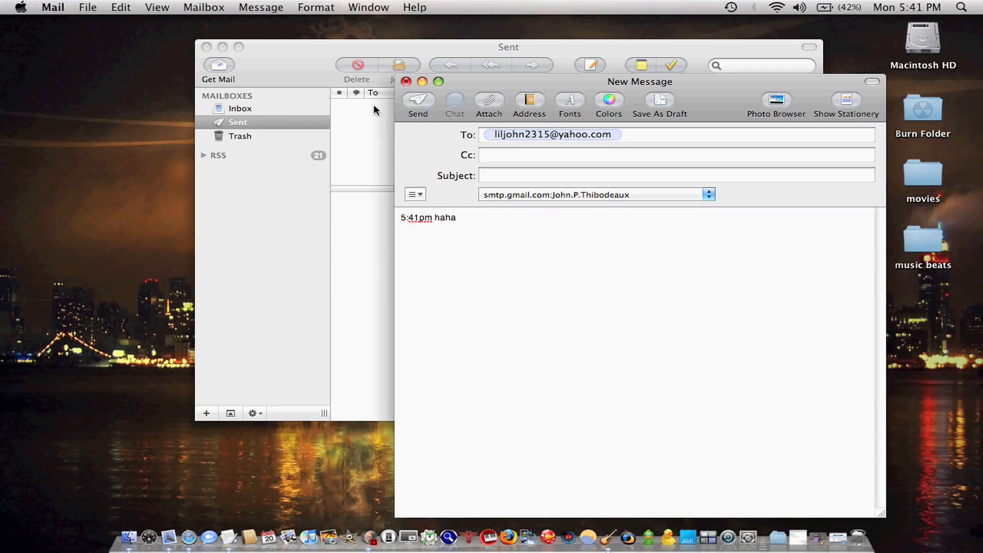
click(417, 103)
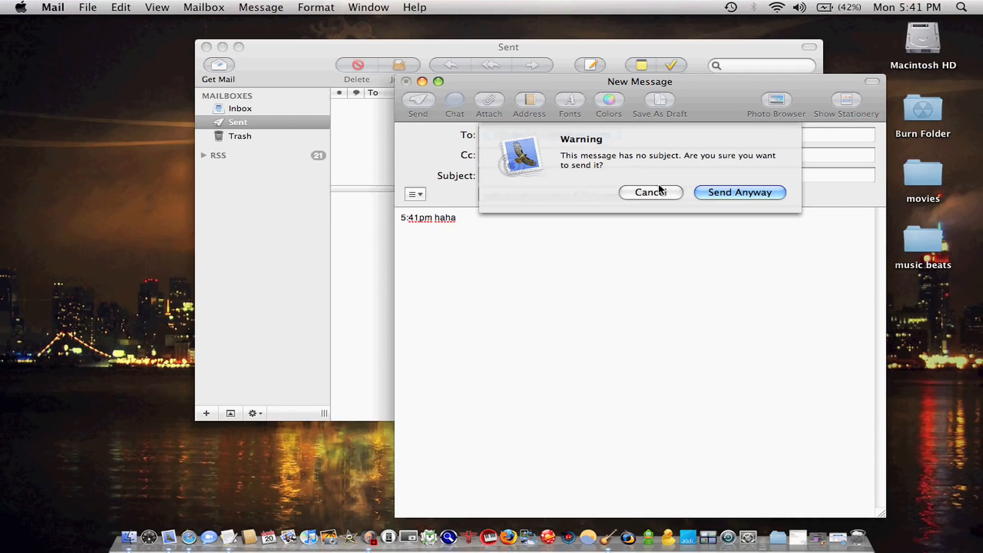
Confirm sending the message without a subject
click(738, 192)
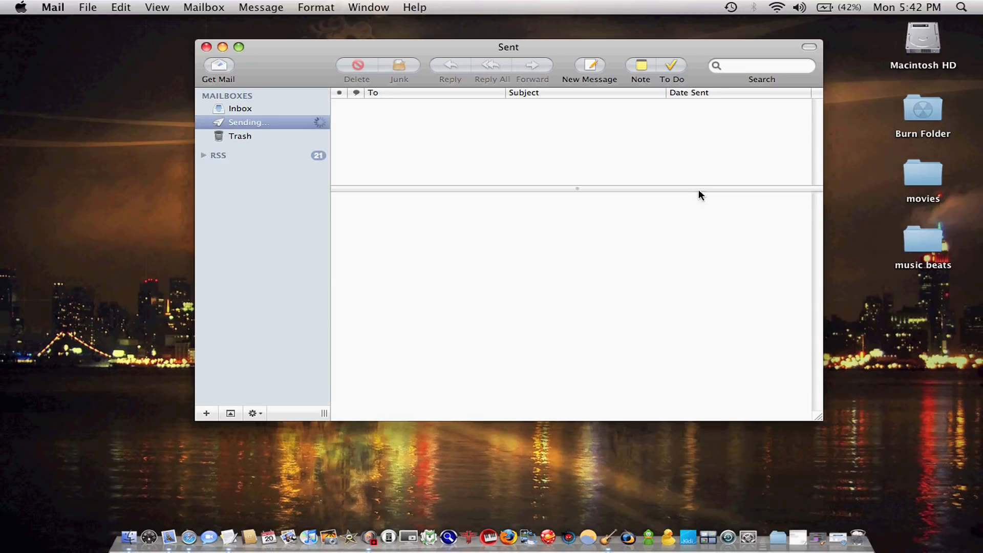
mouse_move(298, 136)
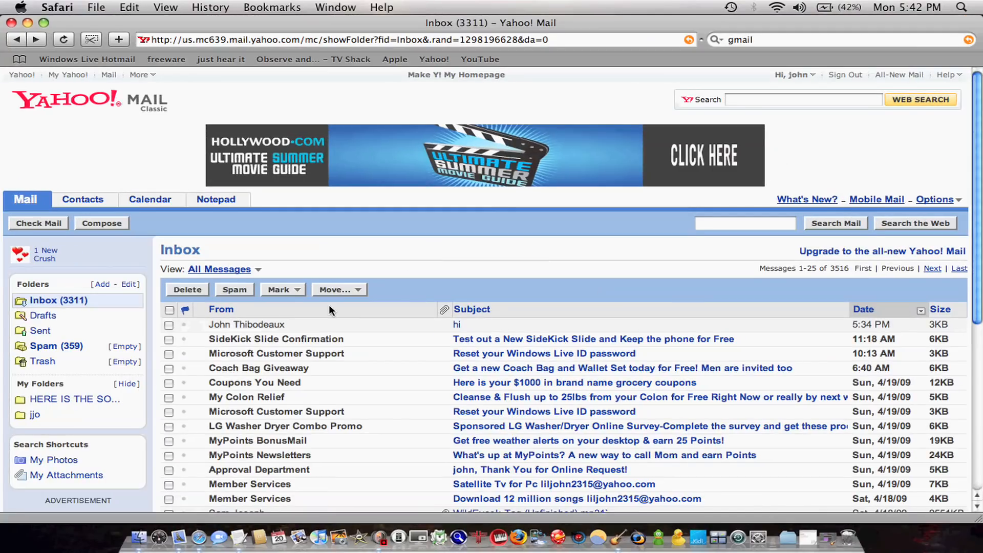
Refresh the Yahoo inbox and open the [ No Subject ] message from the Gmail account
click(58, 301)
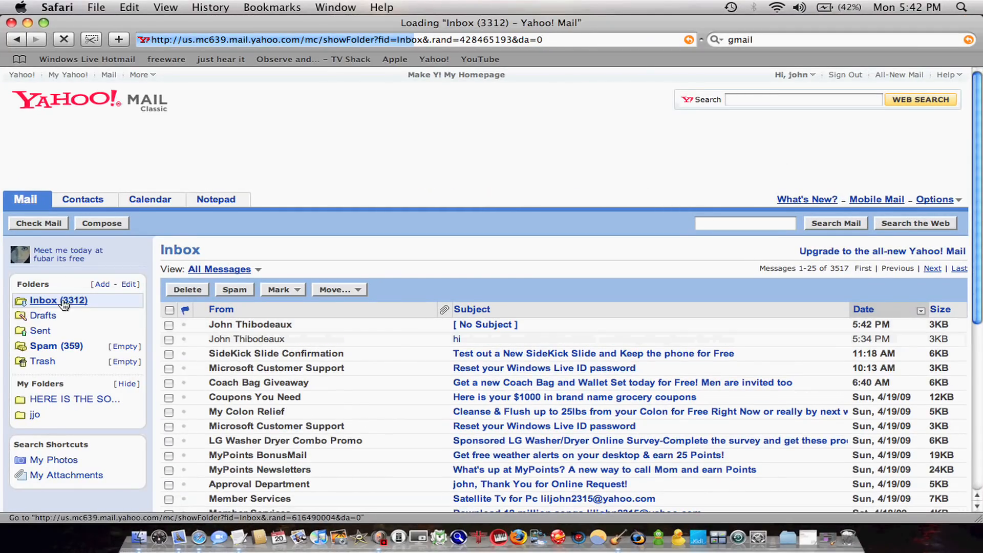
click(485, 324)
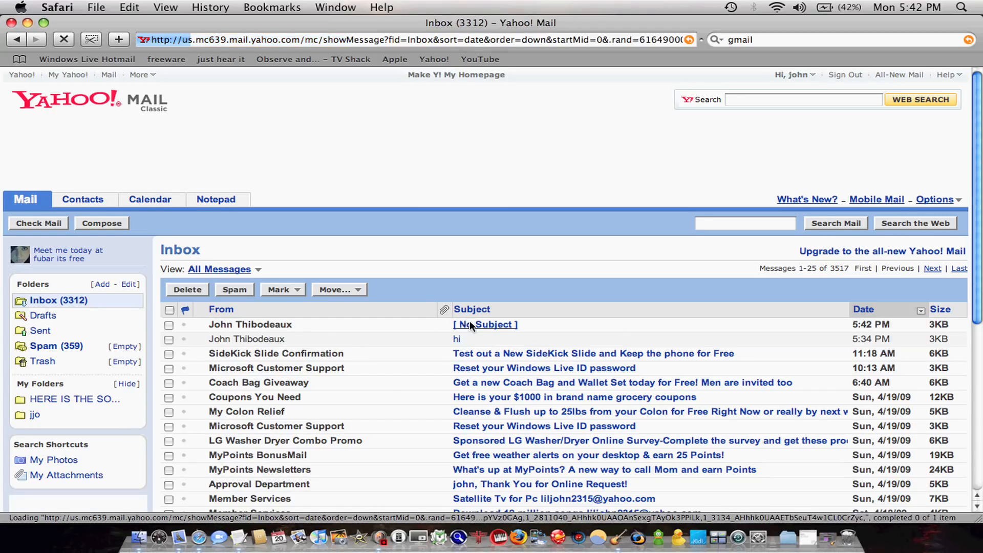
click(485, 325)
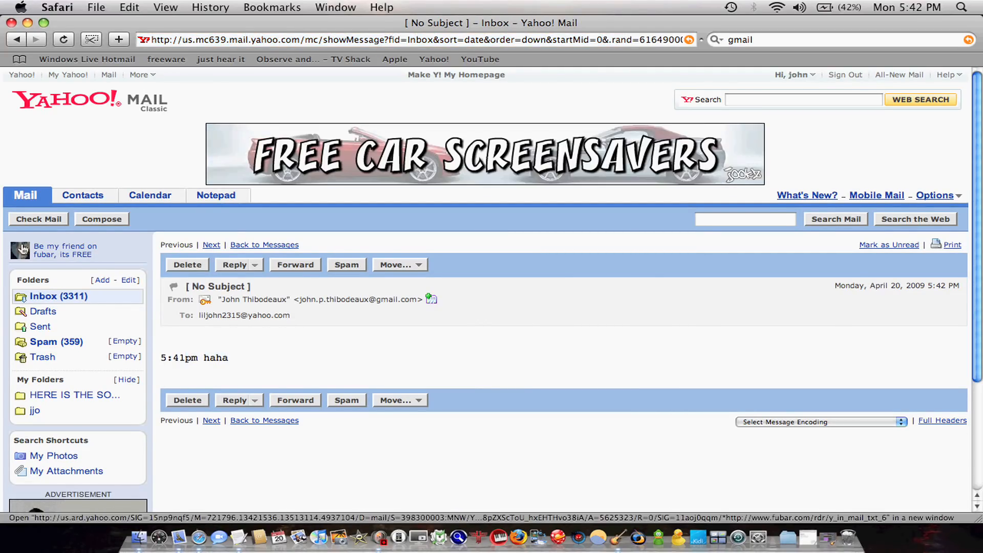
mouse_move(207, 70)
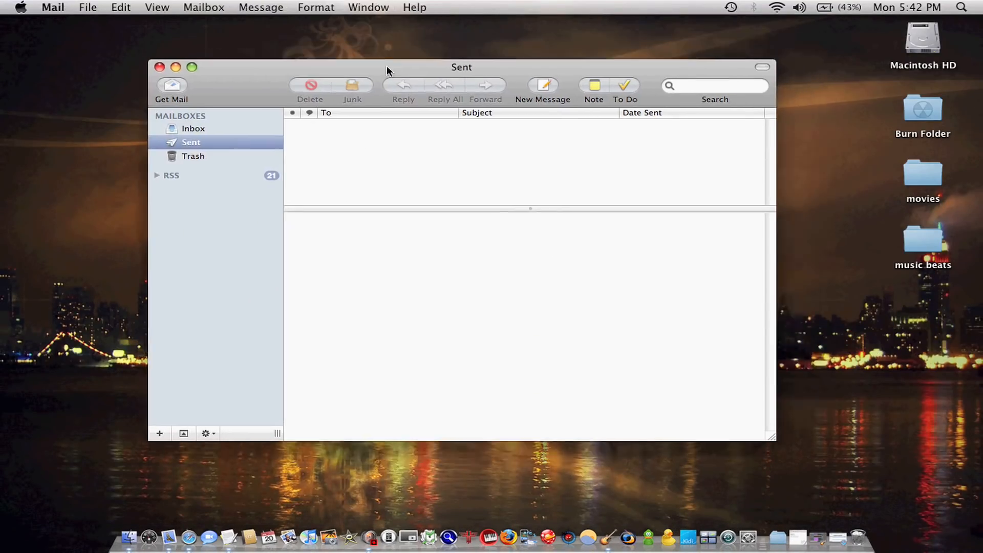
Drag the Mail window by its title bar to a new position
drag(462, 67, 492, 74)
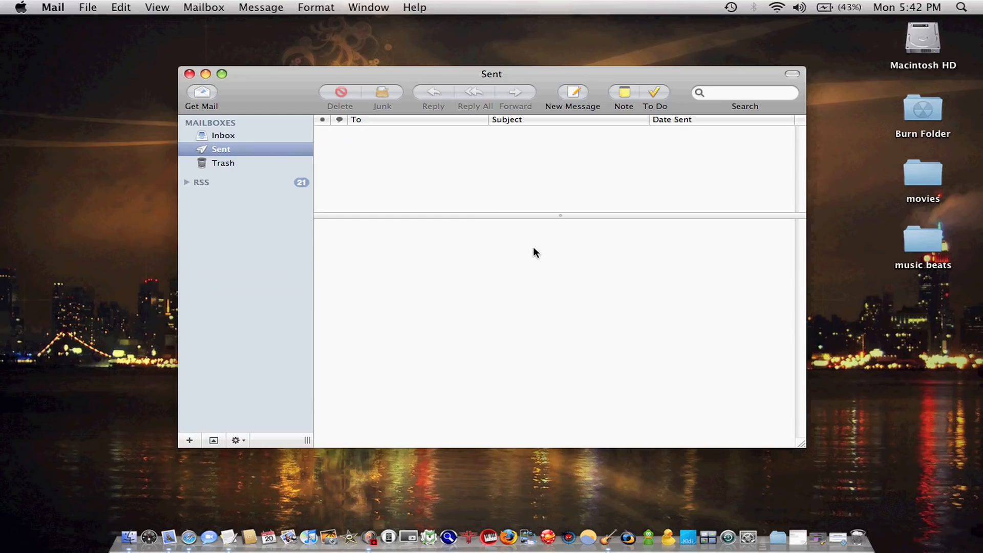
mouse_move(362, 187)
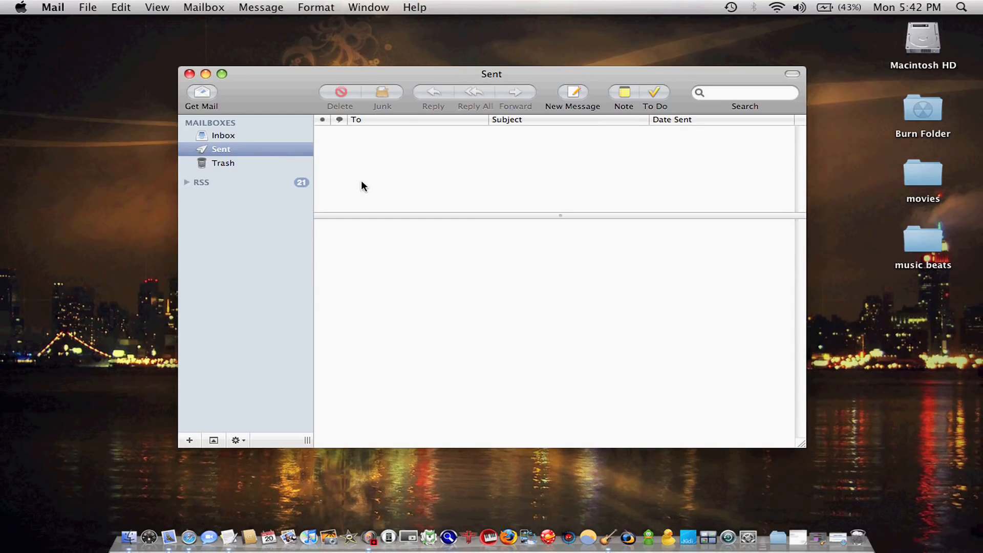
mouse_move(313, 77)
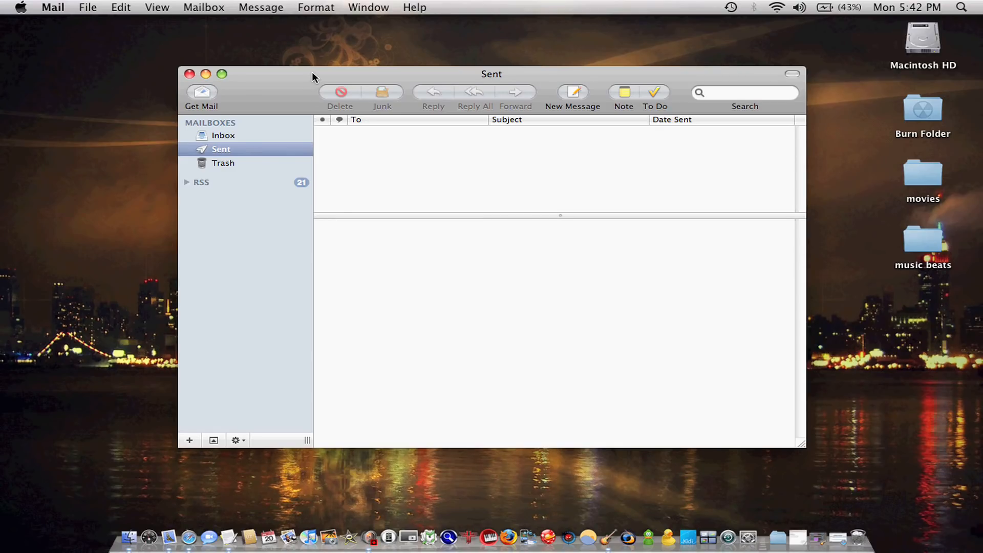